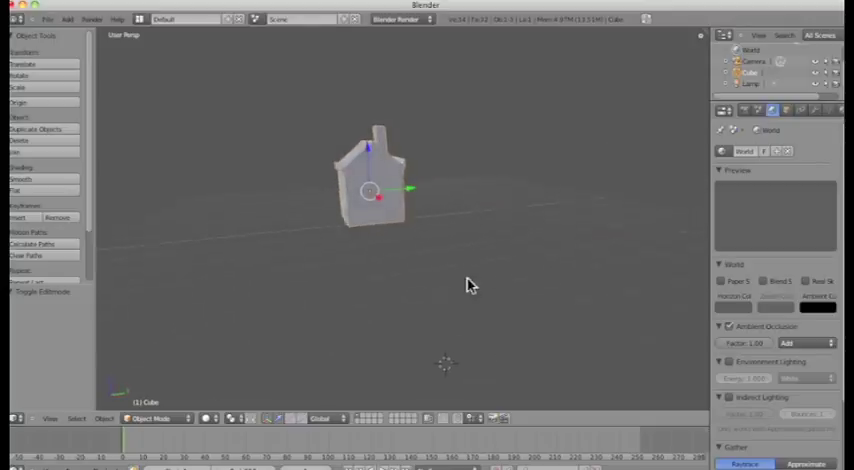
Step: Orbit the house model and switch viewport shading to wireframe, then back to solid
drag(470, 285, 405, 305)
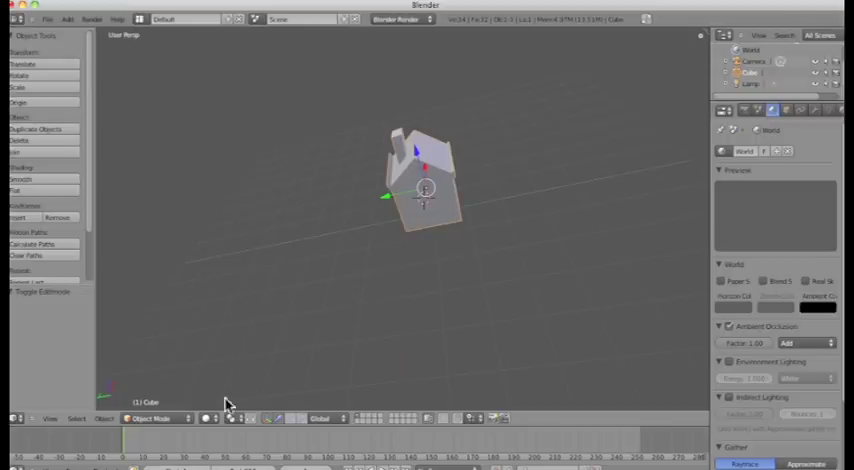
click(205, 418)
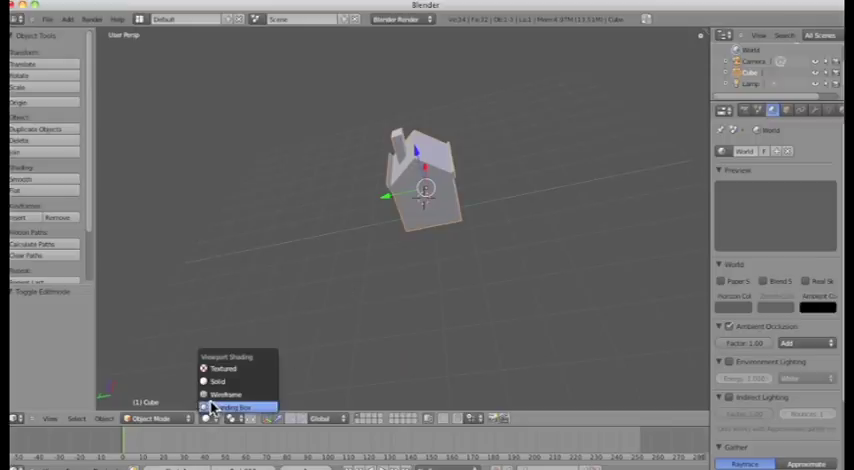
click(227, 405)
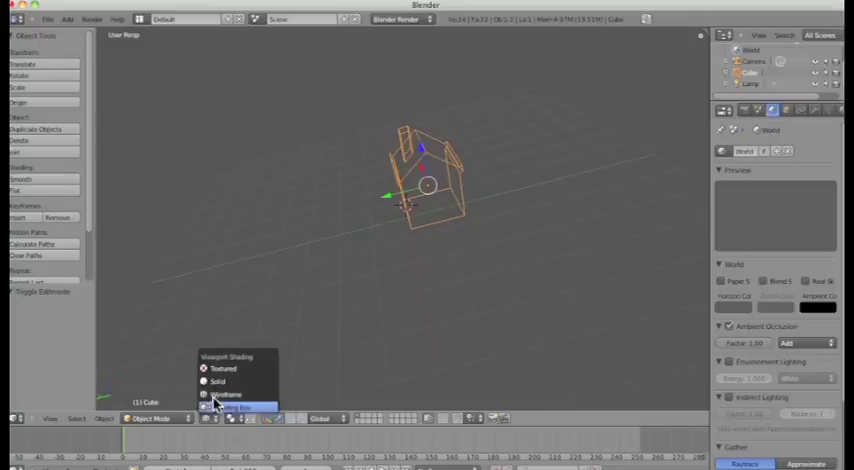
click(219, 381)
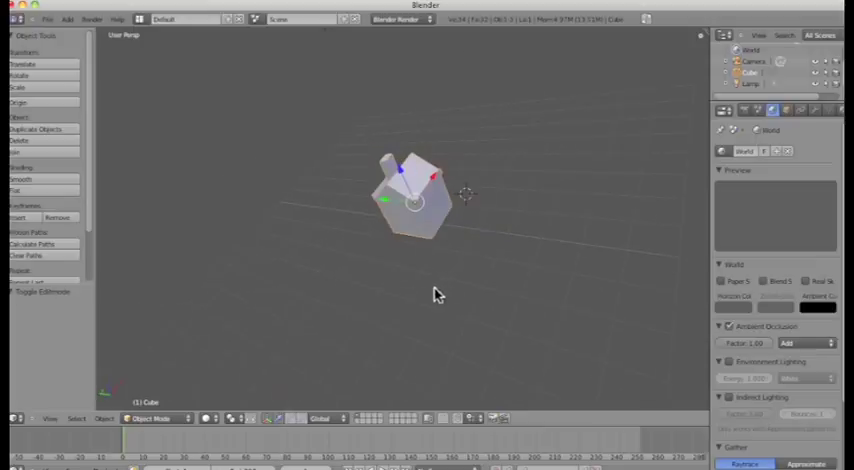
mouse_move(163, 152)
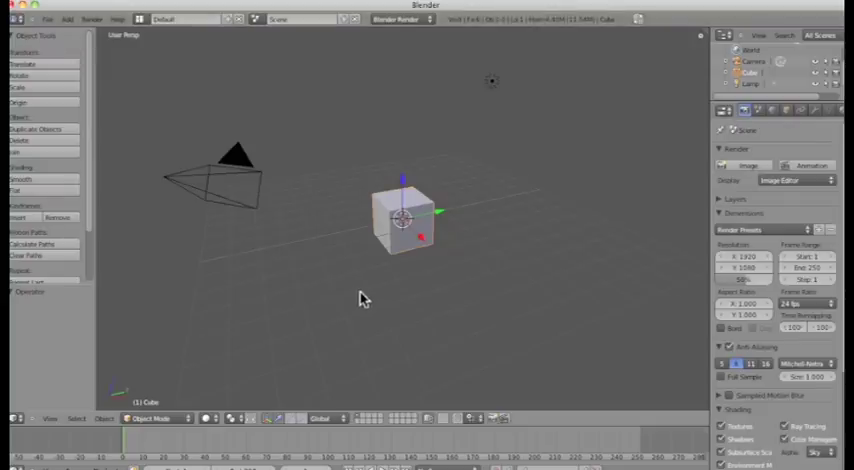
mouse_move(359, 277)
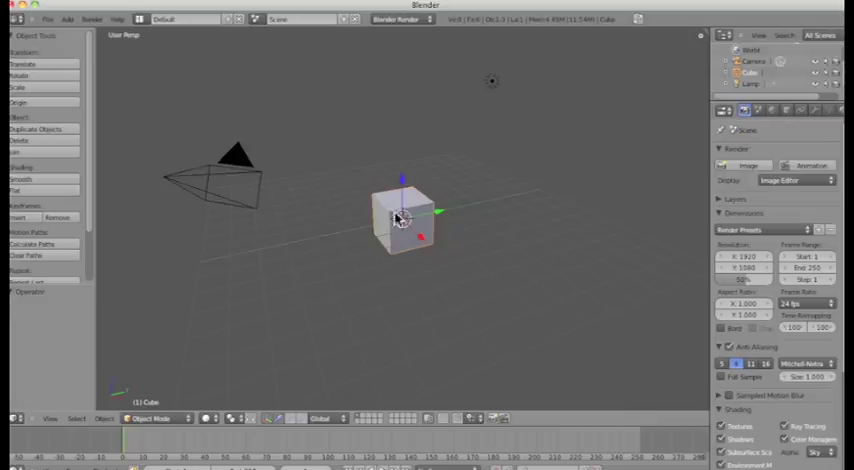
Step: Move the cube up and to the side, then scale it down to about 0.9
drag(400, 210, 400, 165)
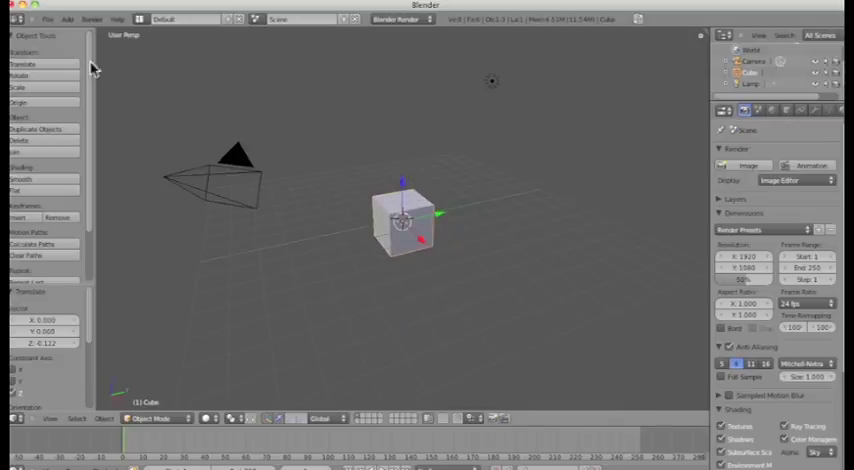
mouse_move(228, 135)
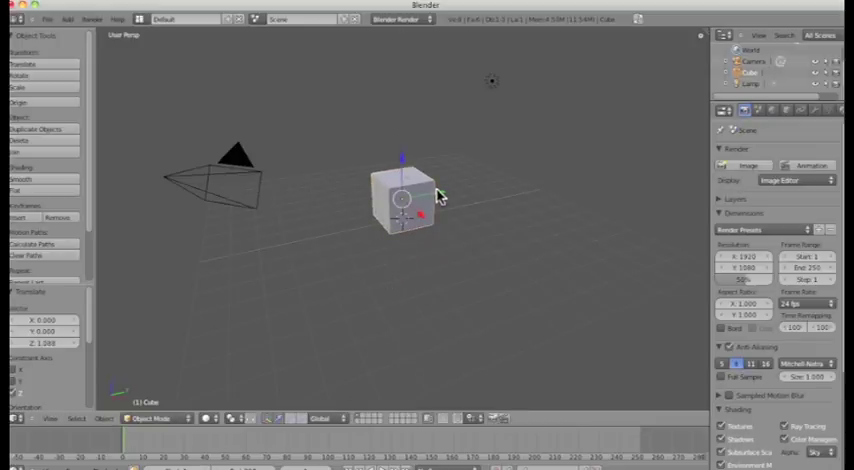
drag(400, 200, 320, 175)
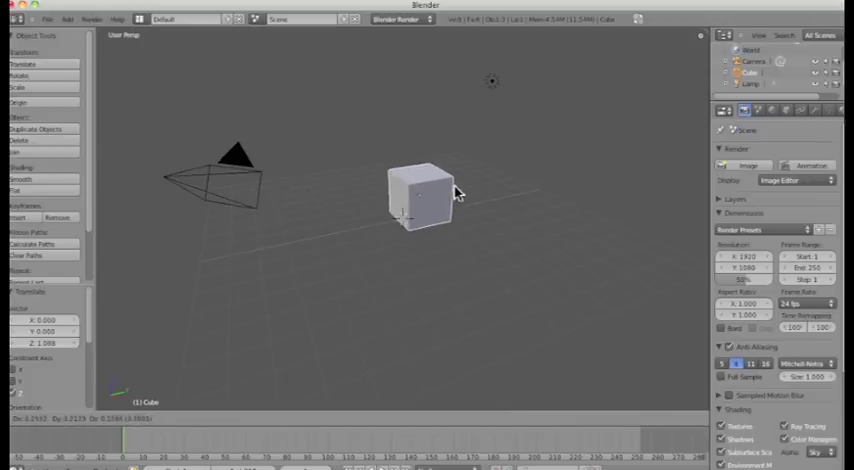
click(415, 195)
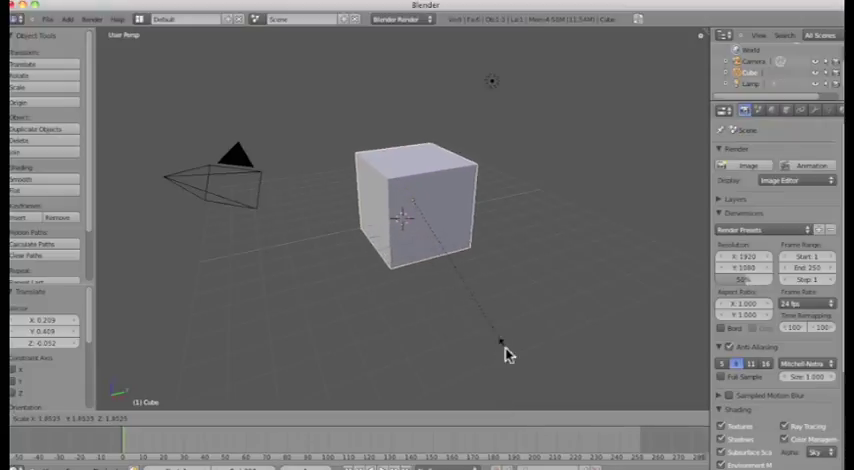
drag(505, 353, 445, 250)
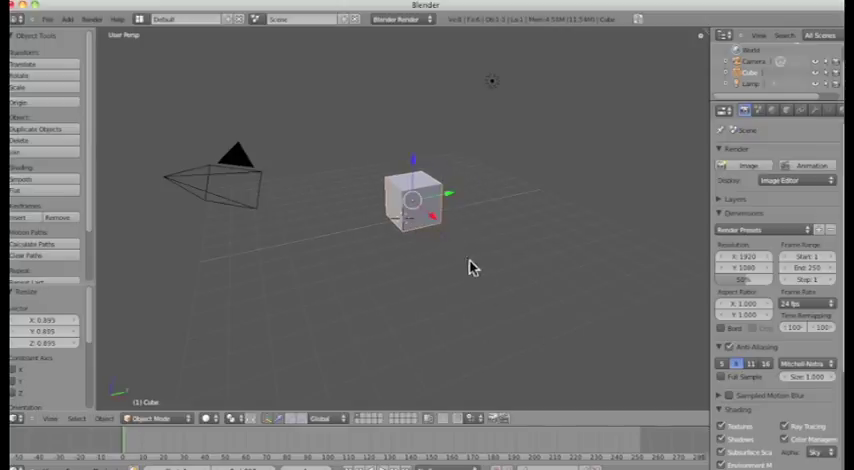
mouse_move(445, 272)
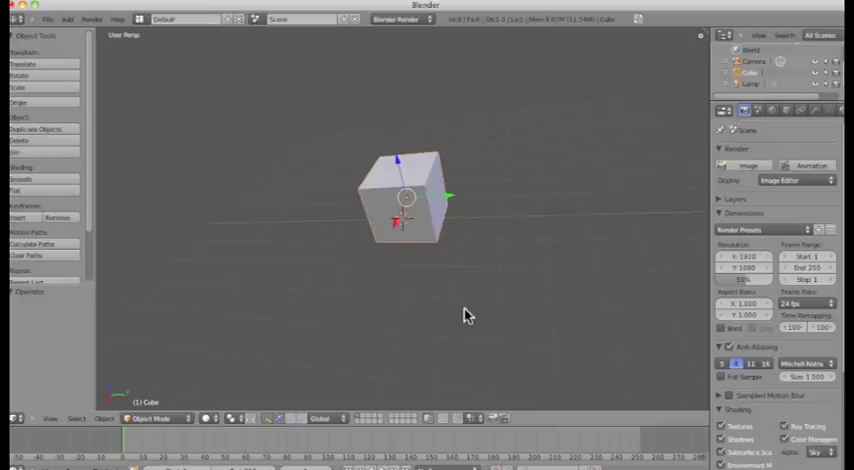
mouse_move(367, 289)
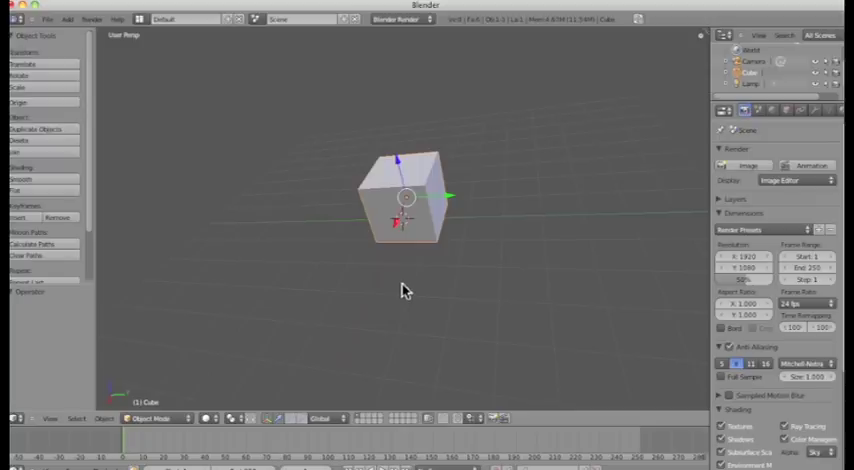
mouse_move(385, 291)
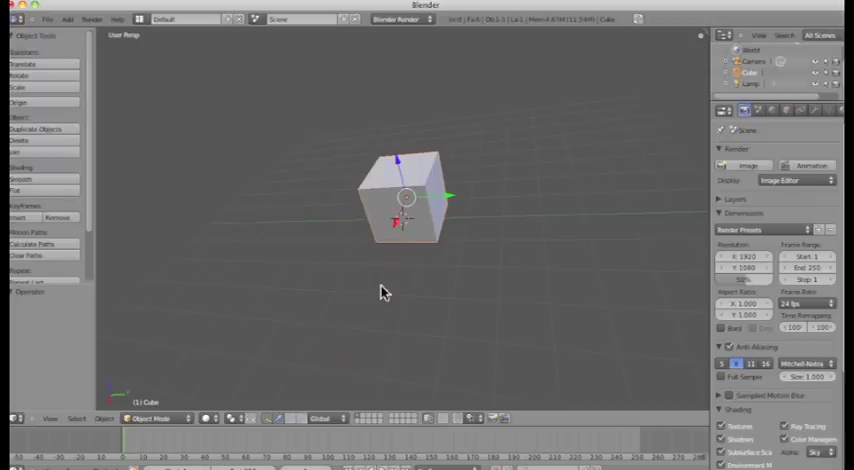
mouse_move(393, 170)
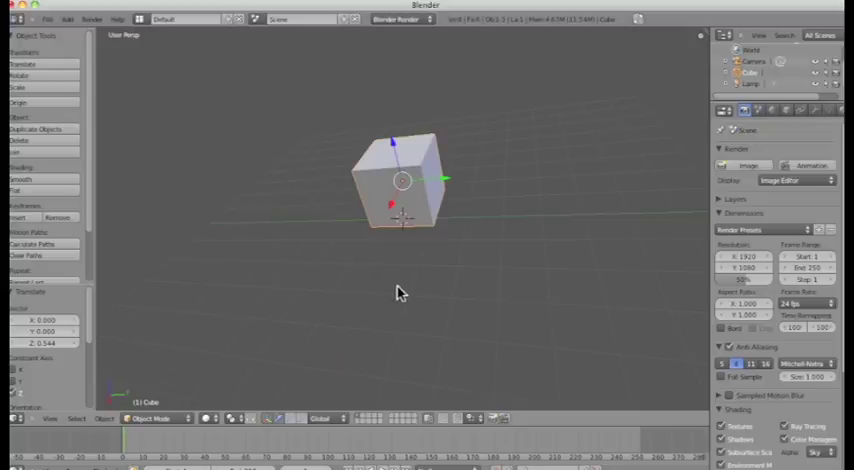
mouse_move(350, 422)
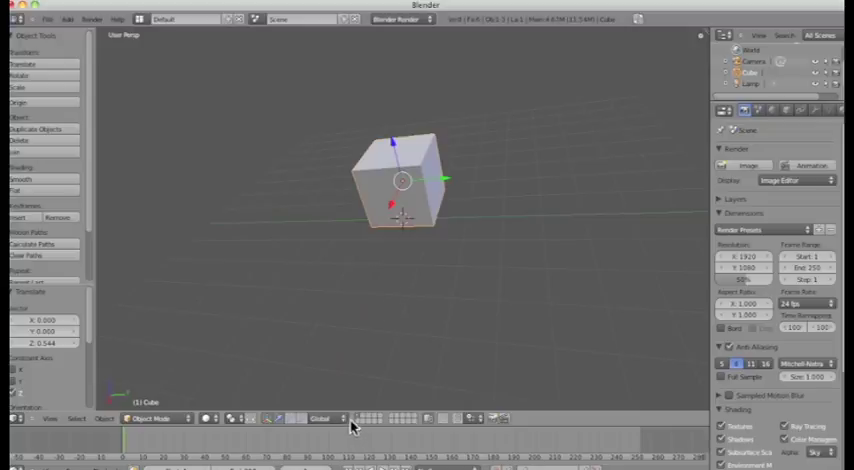
mouse_move(303, 425)
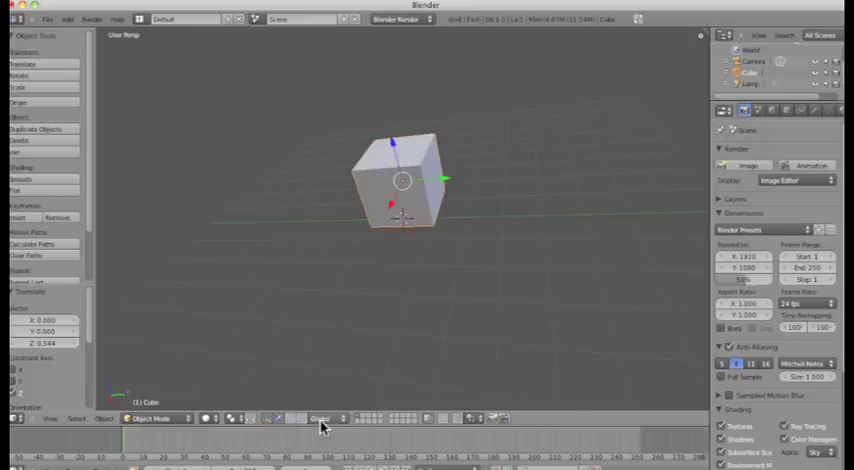
mouse_move(320, 425)
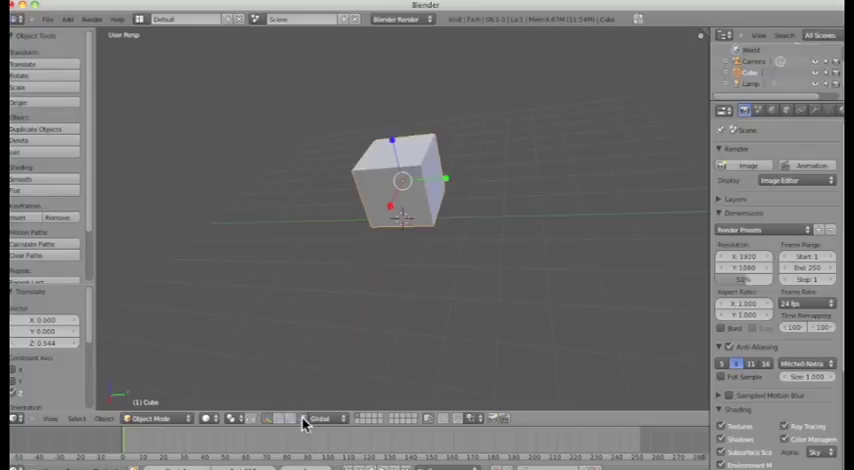
mouse_move(439, 218)
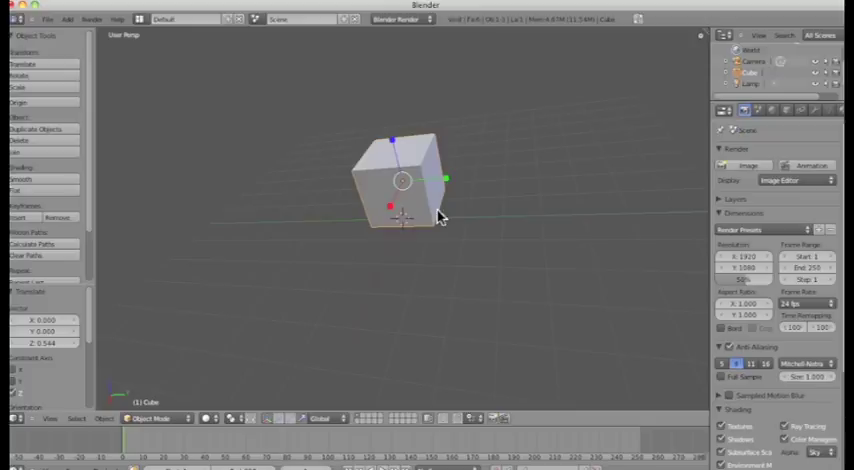
mouse_move(399, 190)
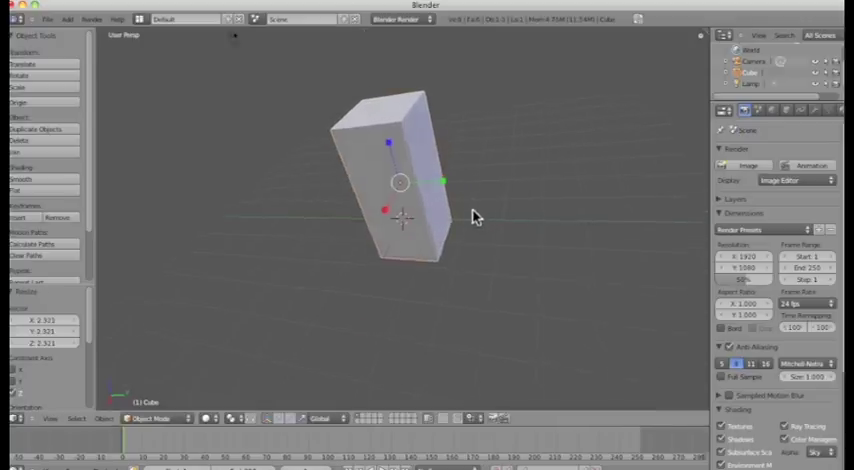
drag(475, 217, 415, 280)
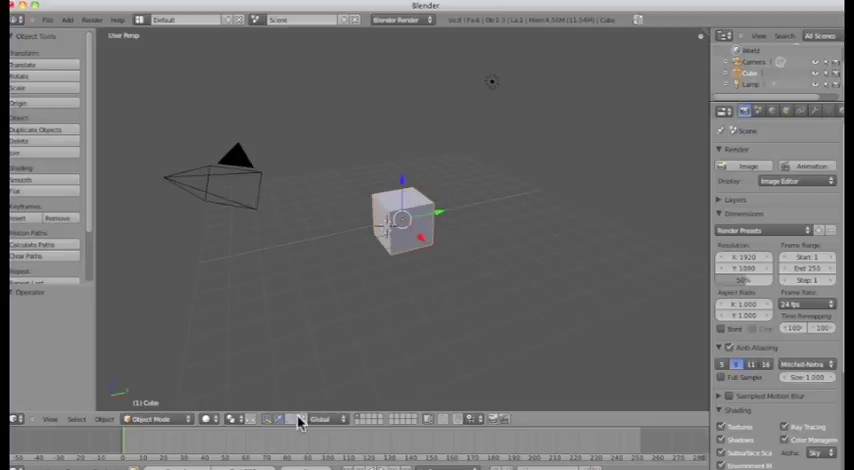
mouse_move(447, 218)
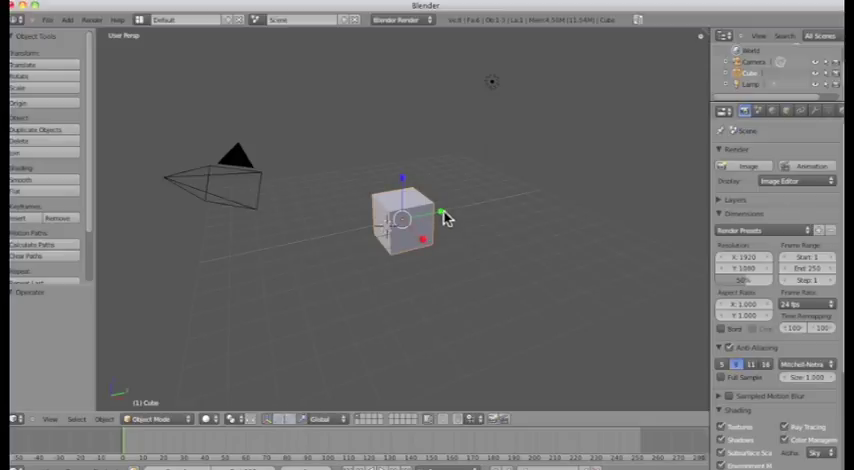
Step: Stretch the cube into a long raised box and add a second mesh cube
drag(445, 219, 510, 200)
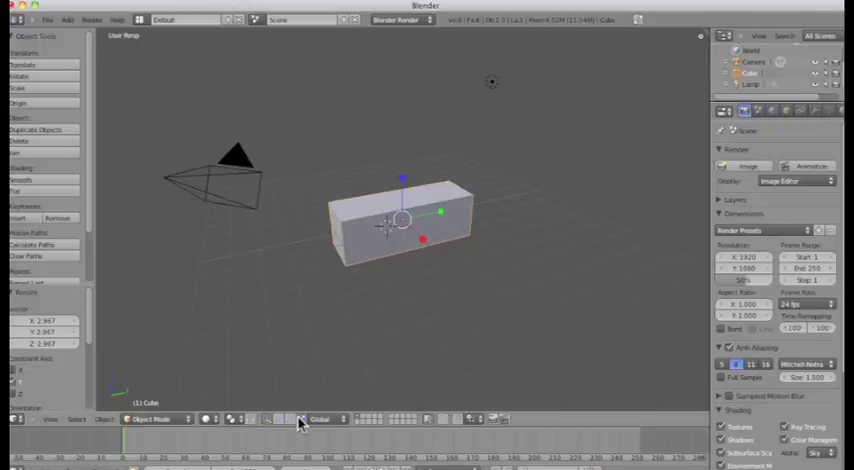
mouse_move(406, 190)
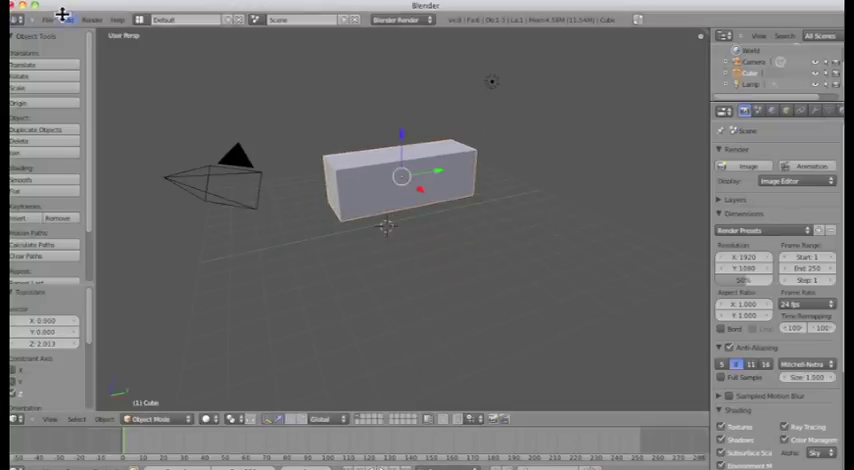
click(68, 20)
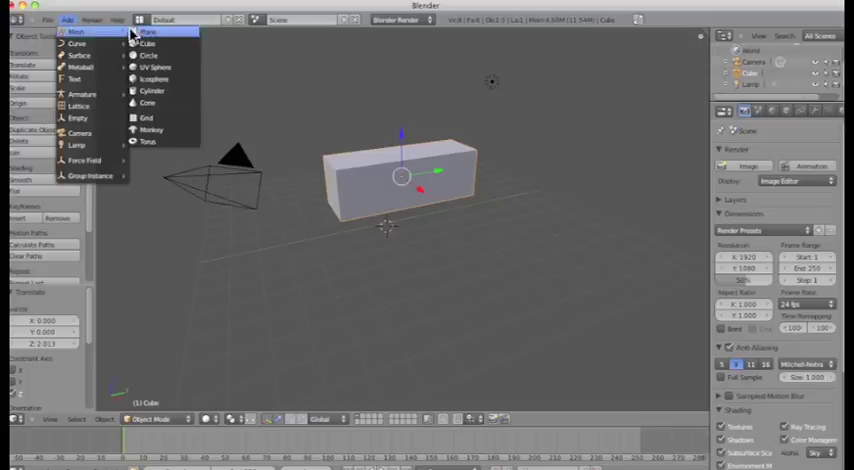
click(157, 43)
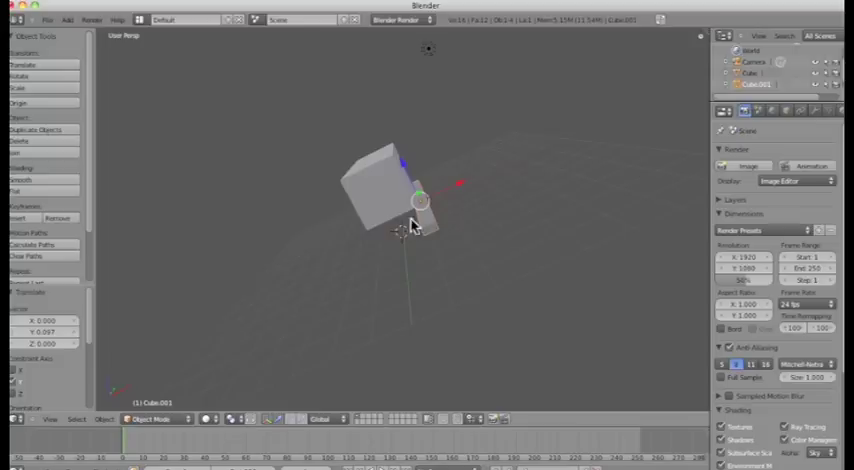
mouse_move(423, 228)
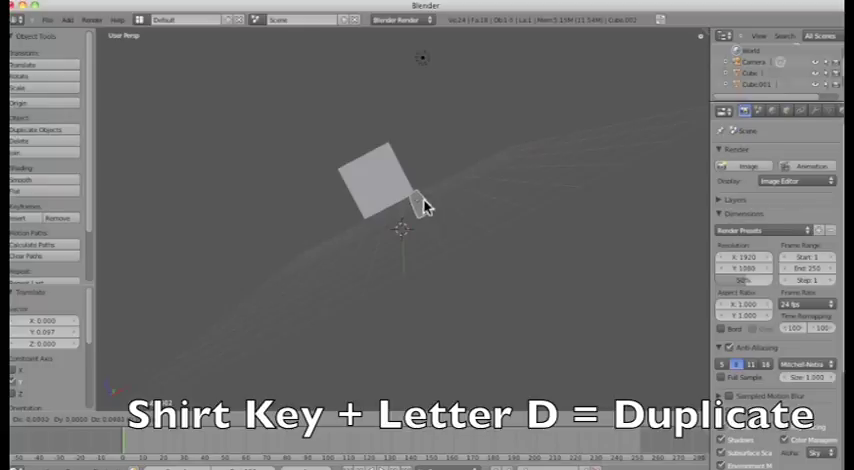
Step: Duplicate the small cube with Shift+D and shift the copy beneath the body
key(shift+d)
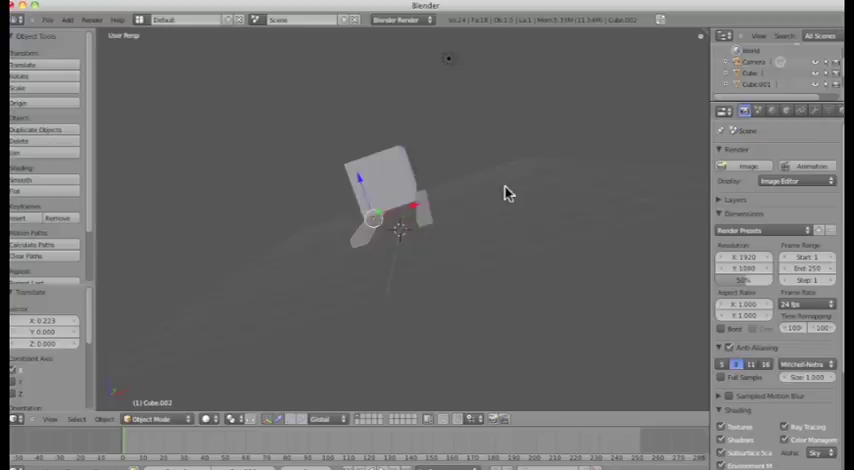
Step: Stretch the body into a longer box and add a thin tail boom and nose cube
drag(505, 193, 270, 255)
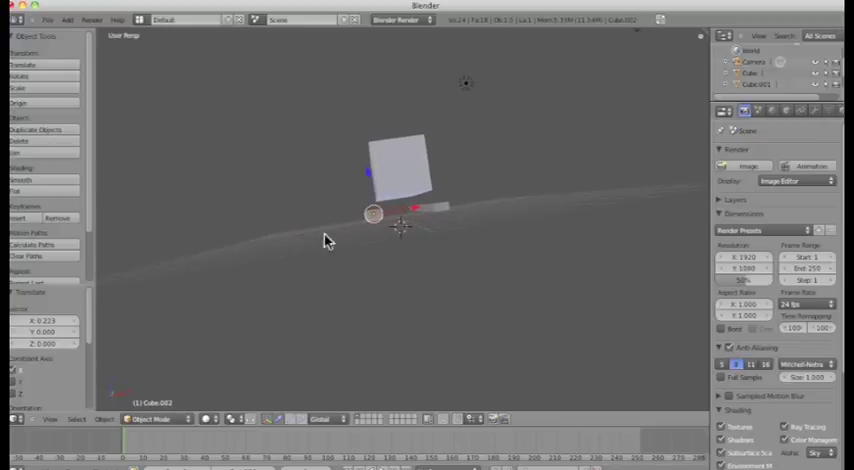
drag(330, 240, 420, 285)
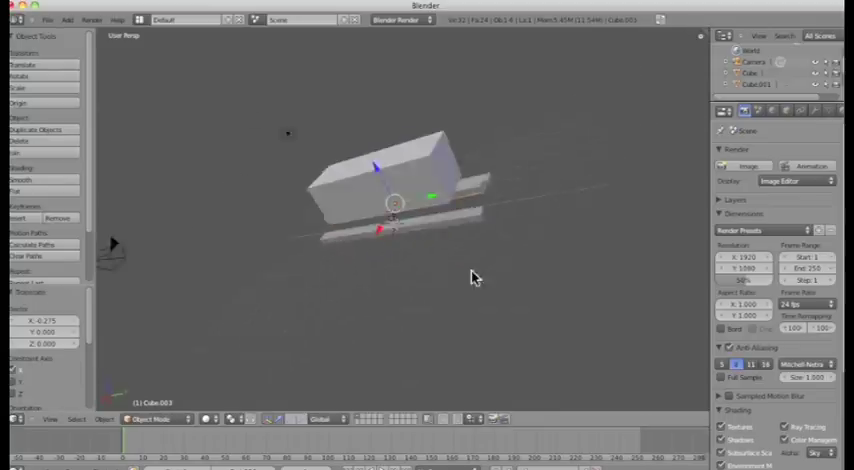
drag(395, 200, 530, 172)
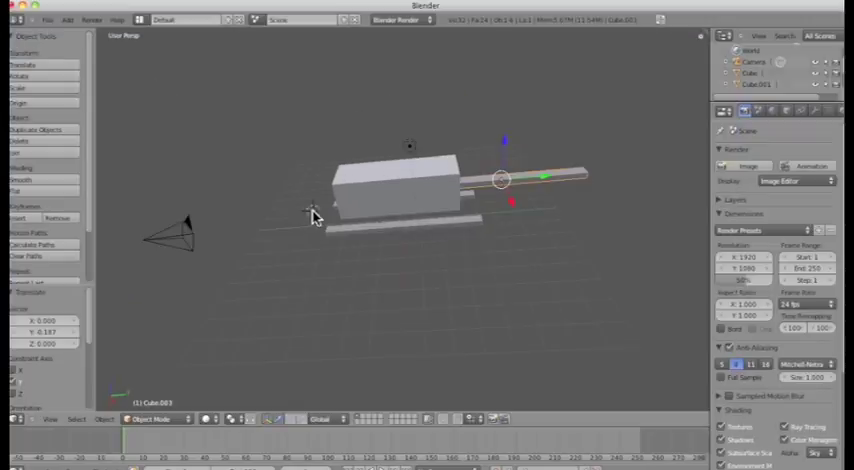
click(66, 22)
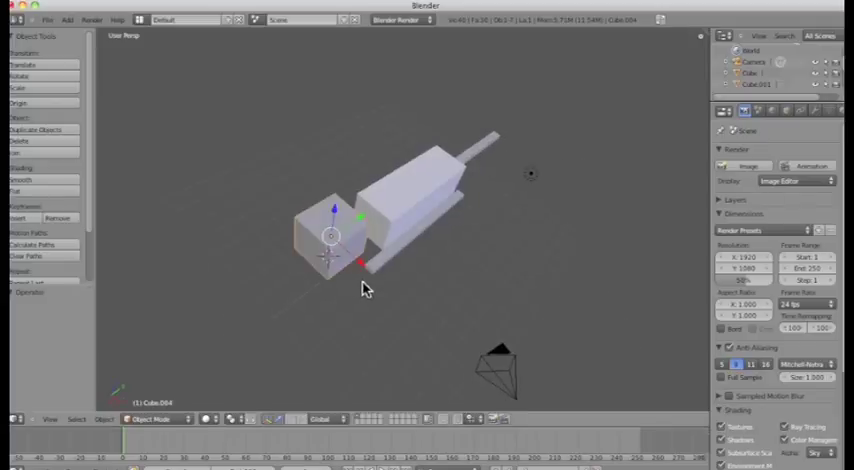
Step: View the helicopter side-on and use rotate mode to angle the front cube
drag(365, 290, 400, 247)
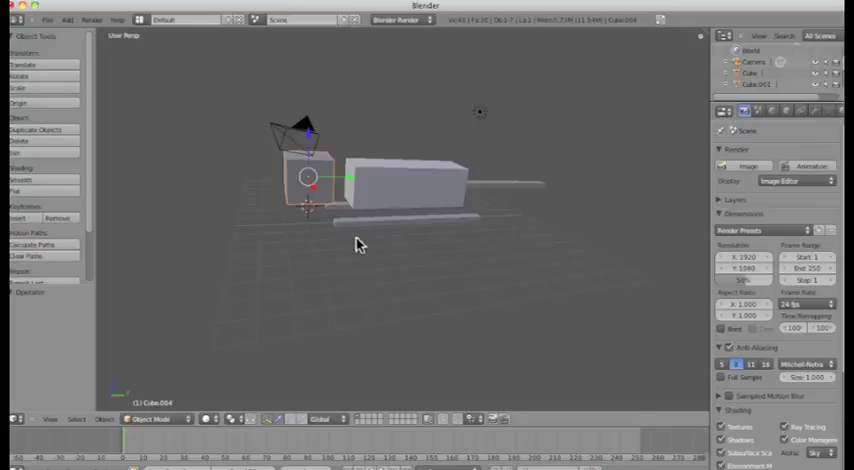
mouse_move(289, 327)
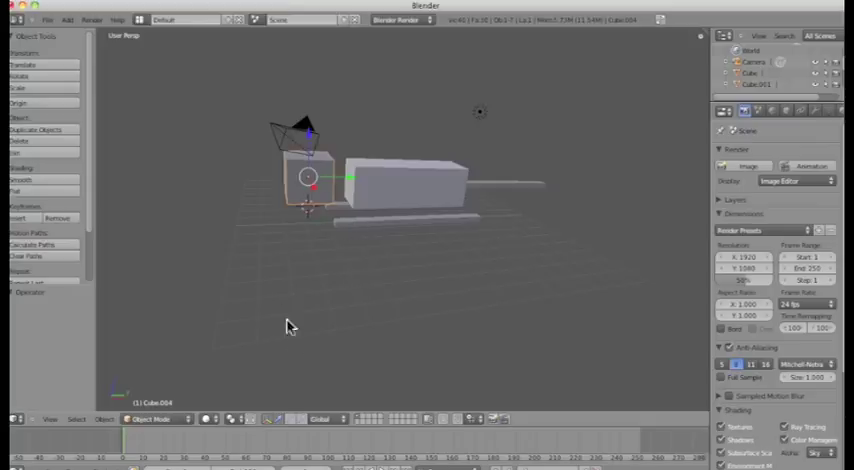
mouse_move(298, 218)
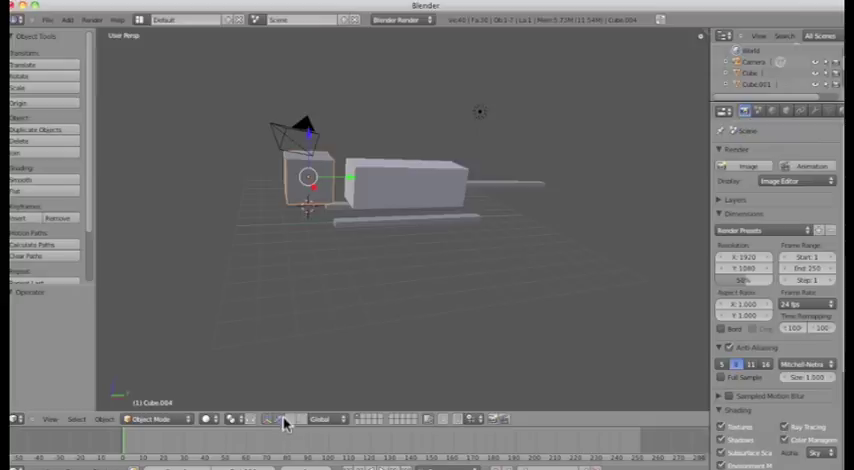
mouse_move(285, 419)
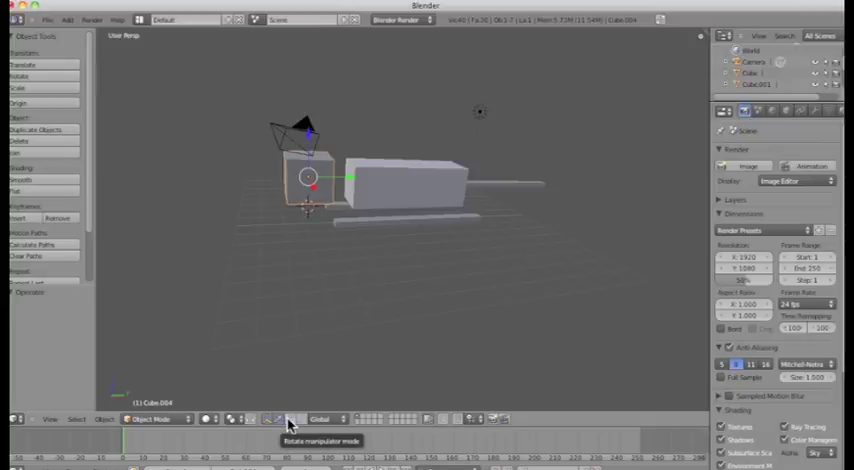
click(288, 418)
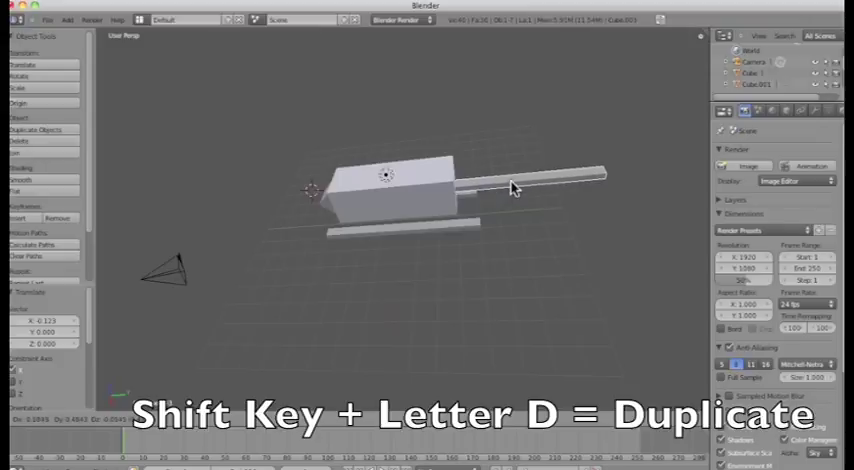
Step: Duplicate the tail boom bar with Shift+D and slide the copy sideways
key(shift+d)
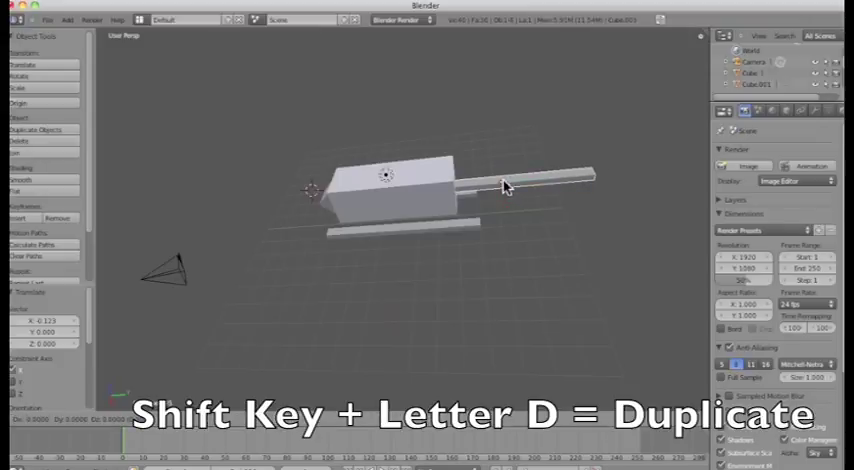
key(shift+d)
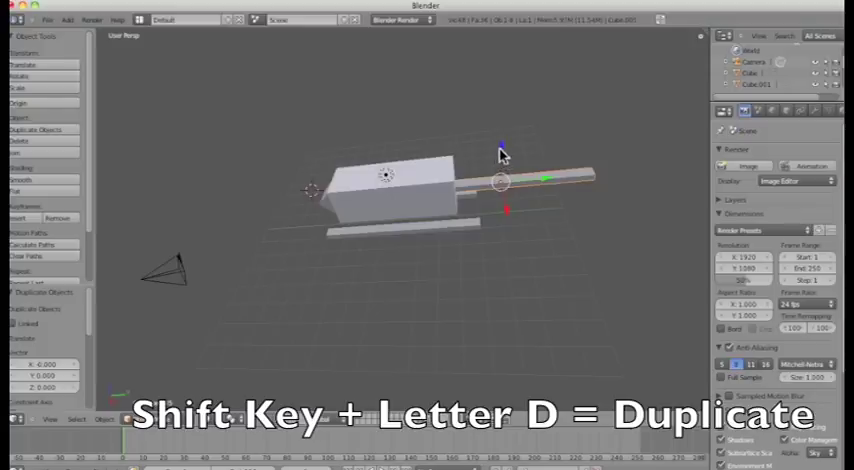
key(shift+d)
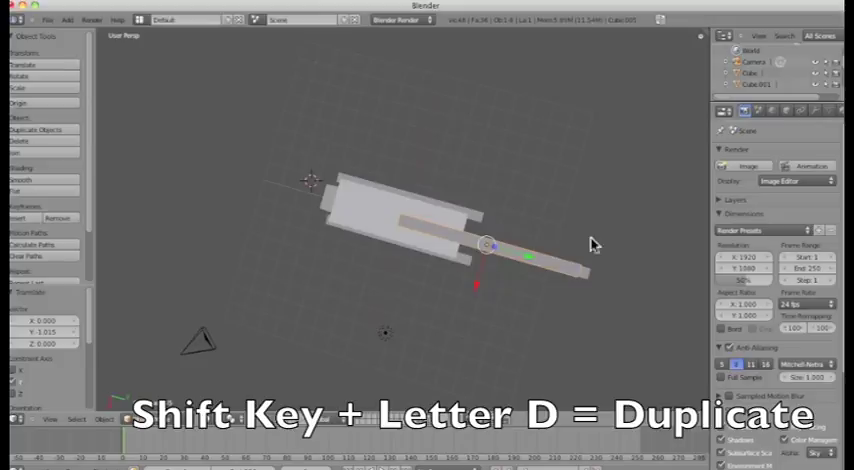
mouse_move(530, 263)
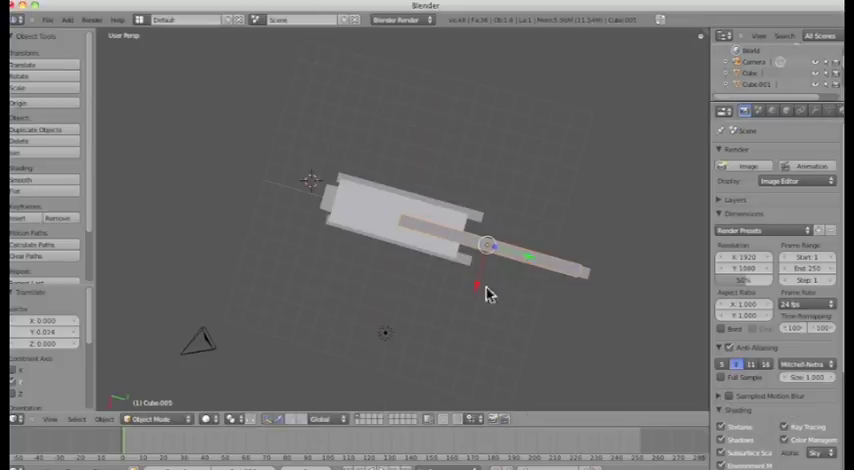
mouse_move(577, 278)
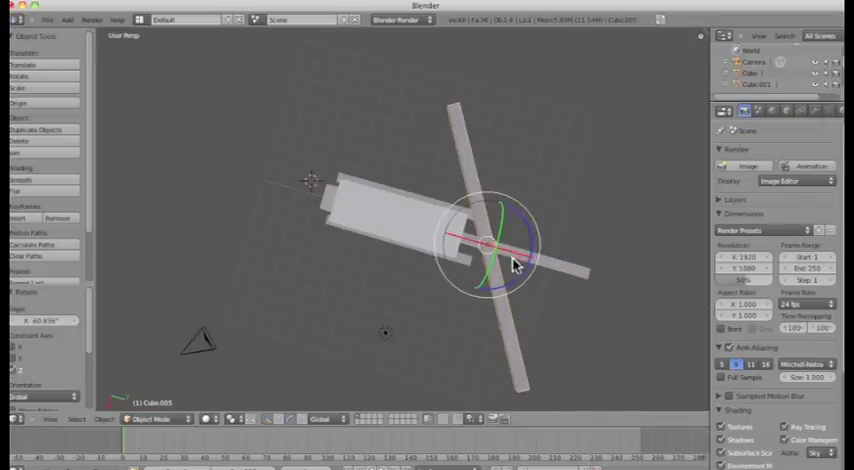
mouse_move(518, 219)
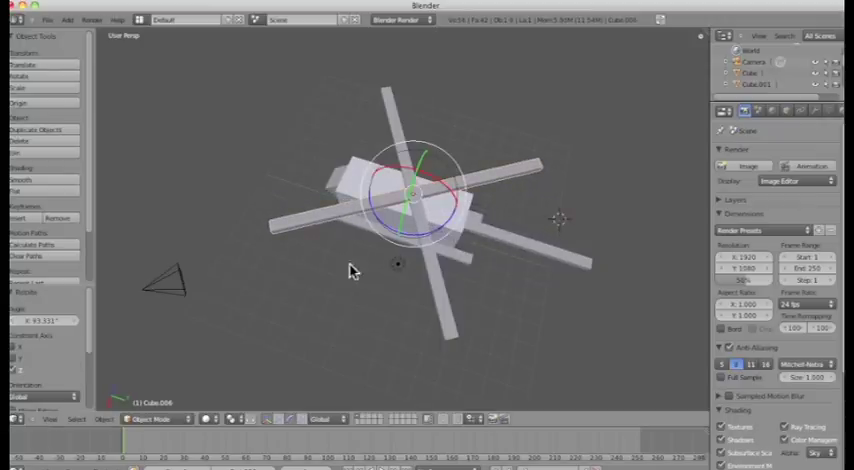
Step: Lift the crossed rotor bars up above the helicopter body
drag(350, 270, 530, 255)
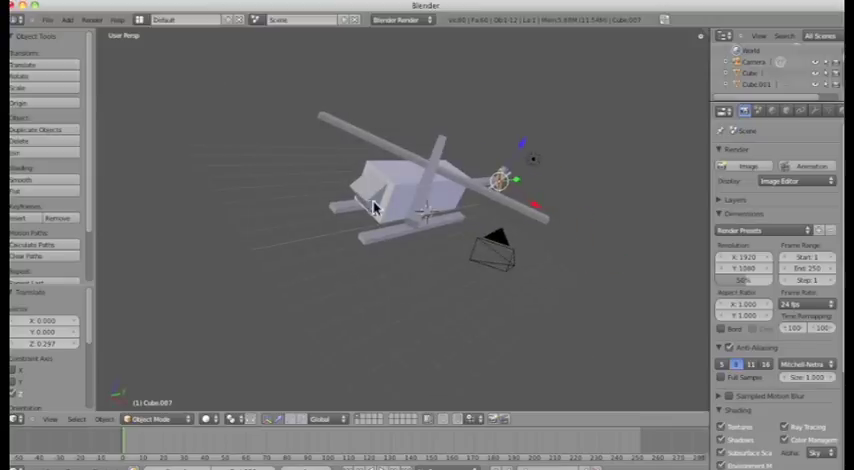
click(375, 205)
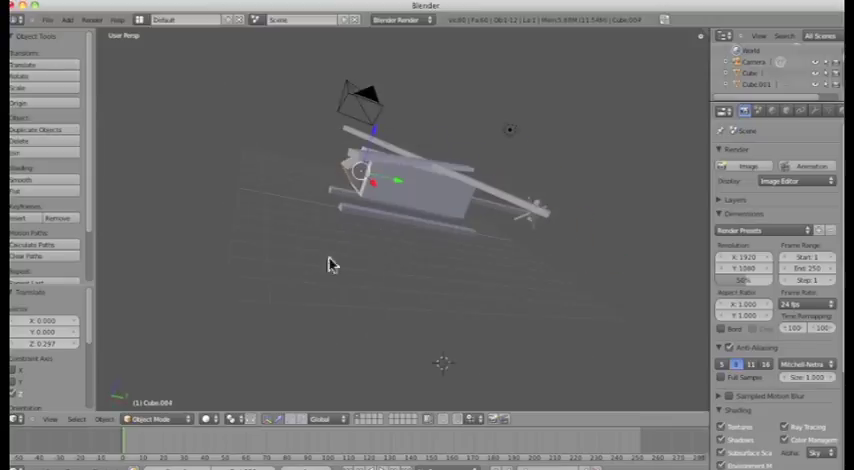
drag(333, 265, 463, 305)
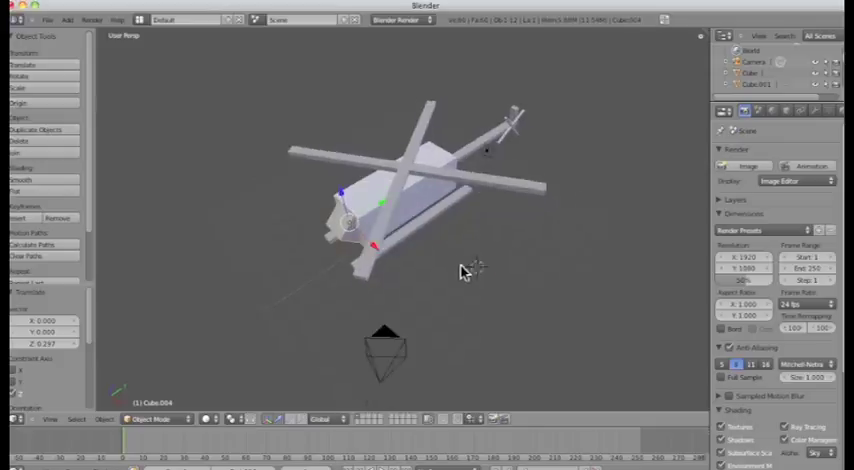
drag(465, 275, 430, 280)
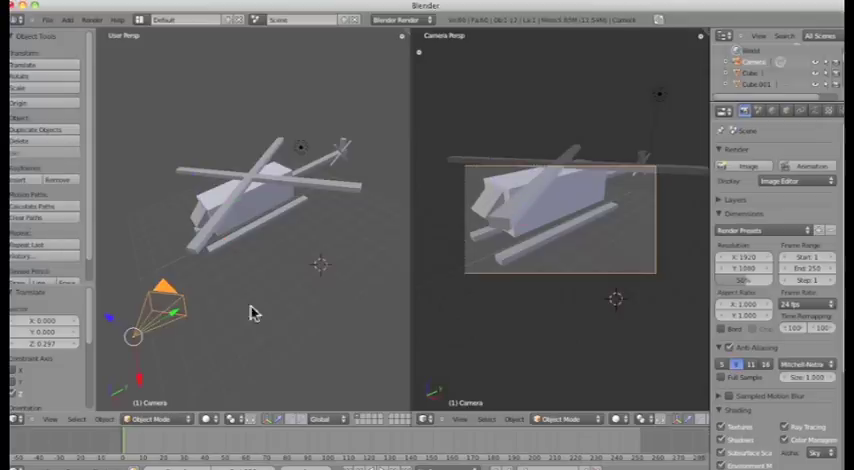
mouse_move(231, 337)
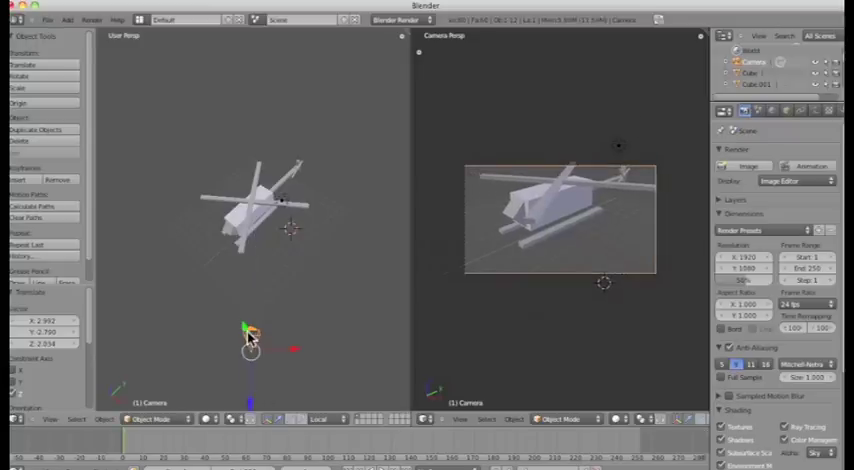
Step: Move and rotate the camera so it frames the whole helicopter side-on
drag(250, 340, 245, 335)
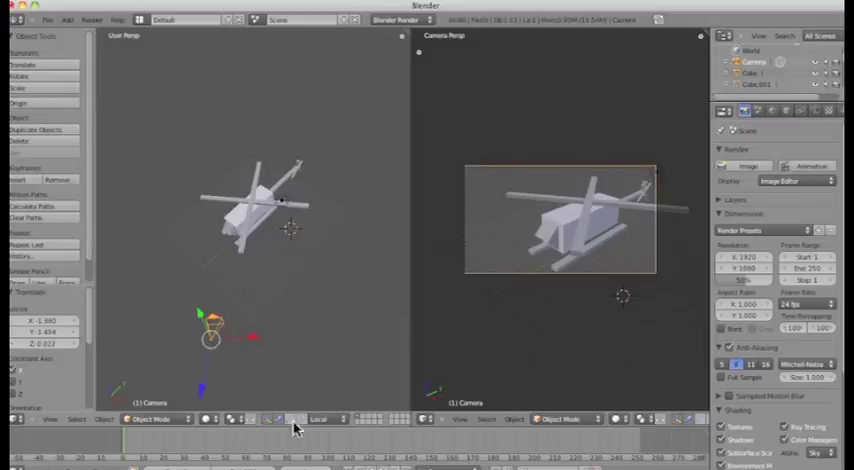
click(293, 427)
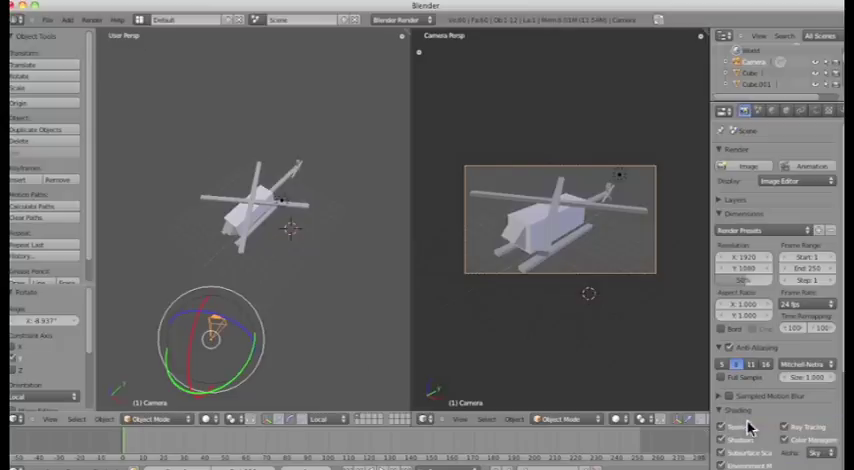
Step: Render a still image of the helicopter from the Render menu
click(96, 18)
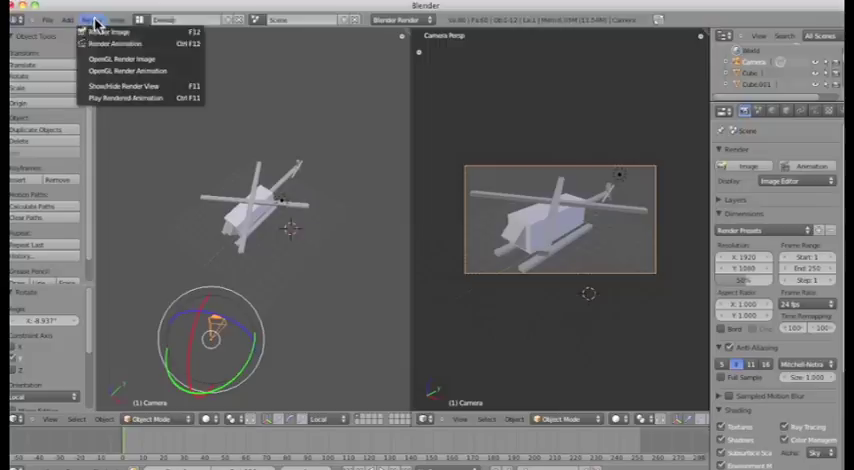
click(118, 40)
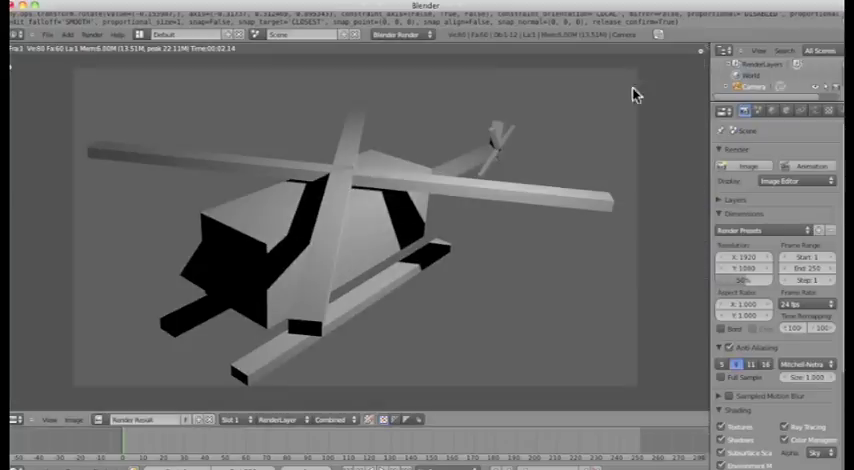
mouse_move(705, 27)
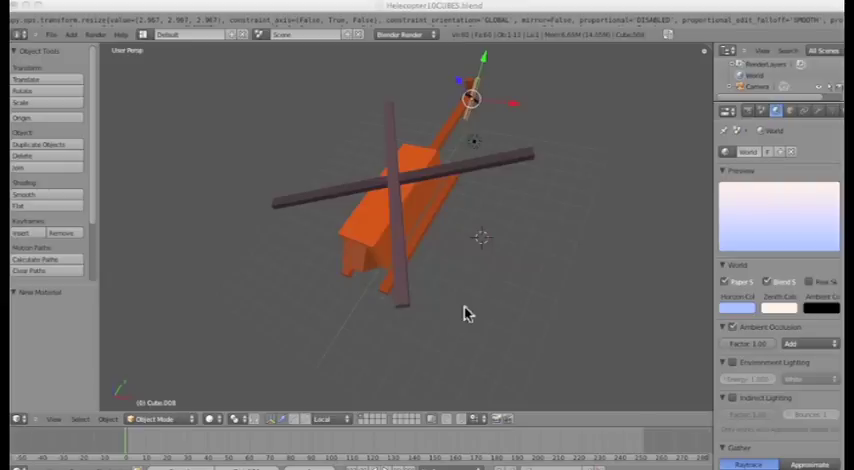
mouse_move(454, 302)
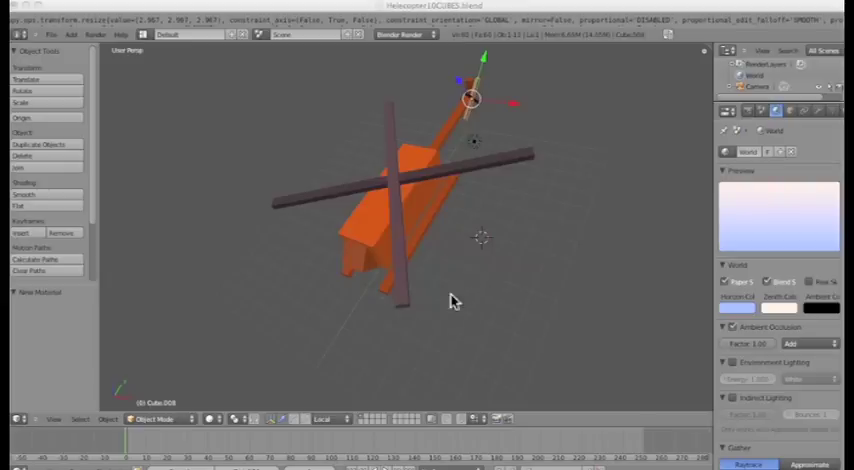
mouse_move(482, 303)
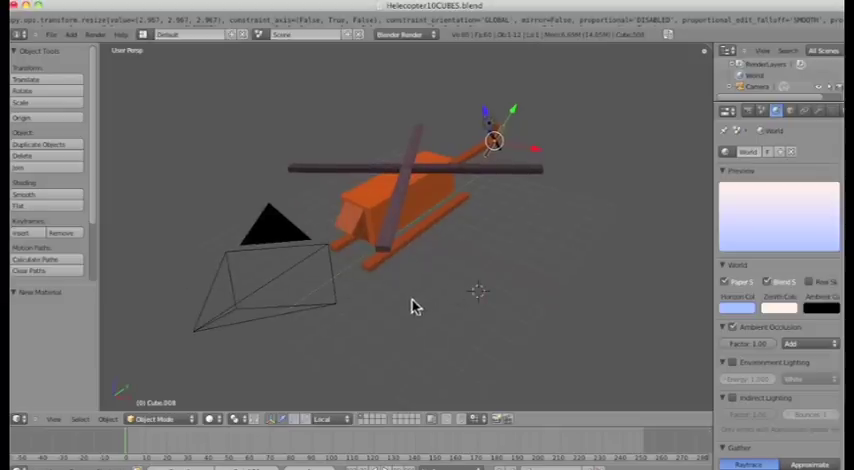
mouse_move(479, 300)
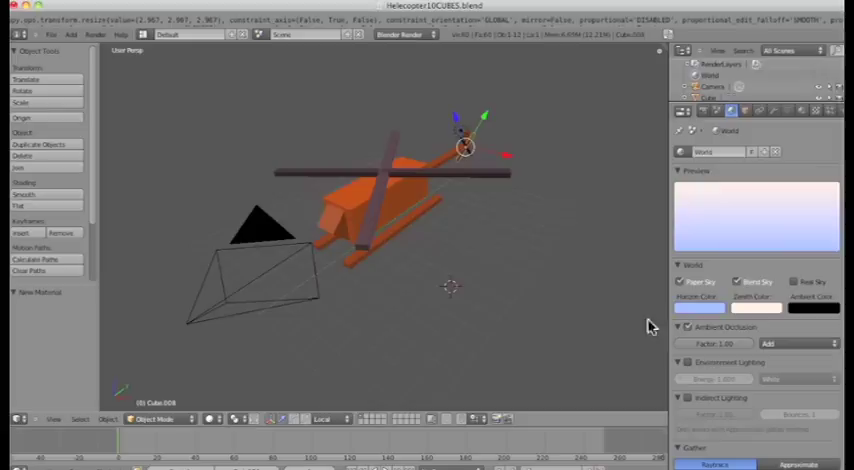
mouse_move(391, 291)
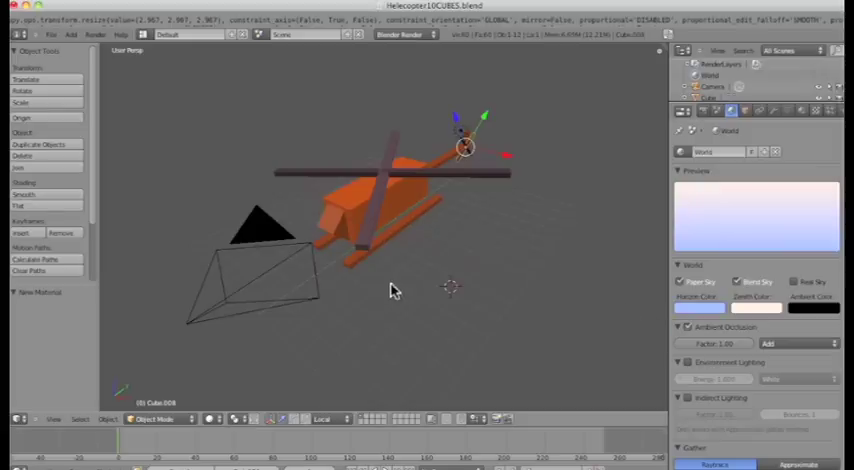
Step: Render a preview of the orange helicopter against the blue-to-white sky, then return to the scene
click(96, 37)
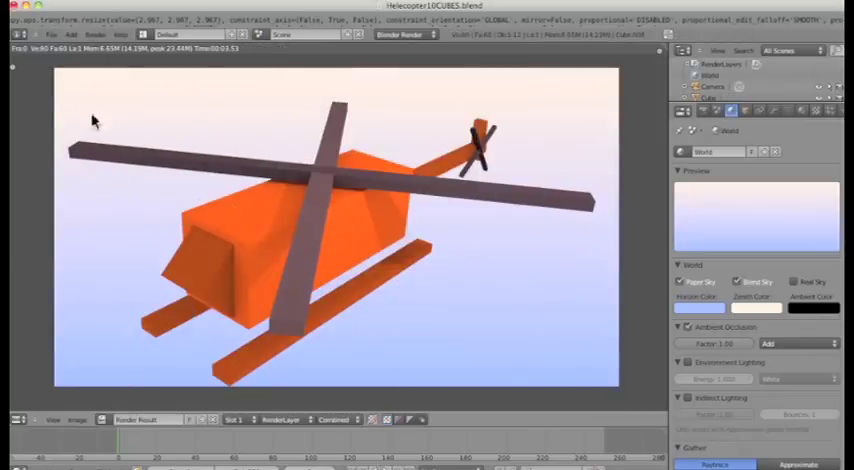
click(50, 35)
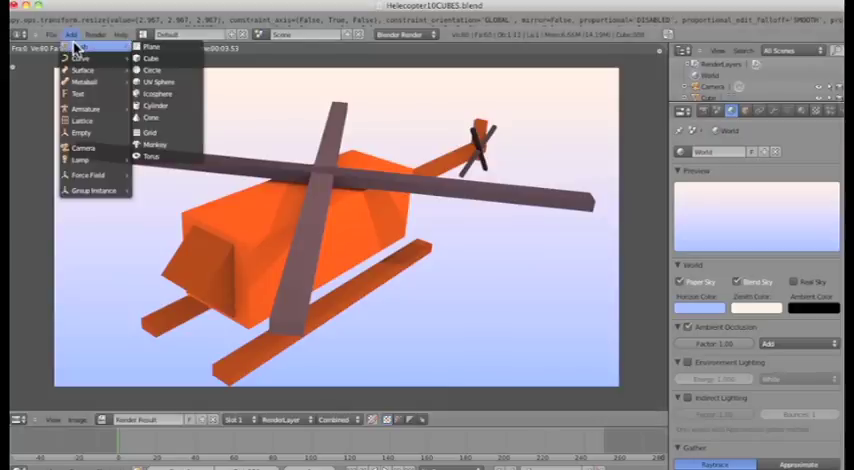
click(108, 38)
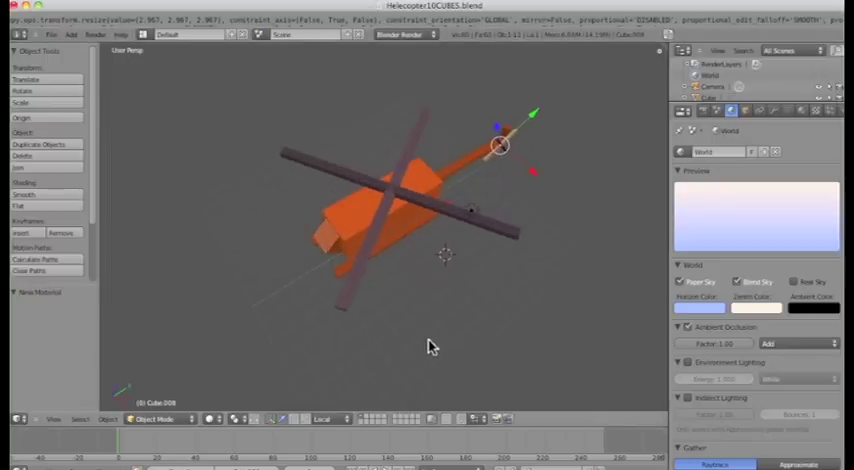
mouse_move(437, 207)
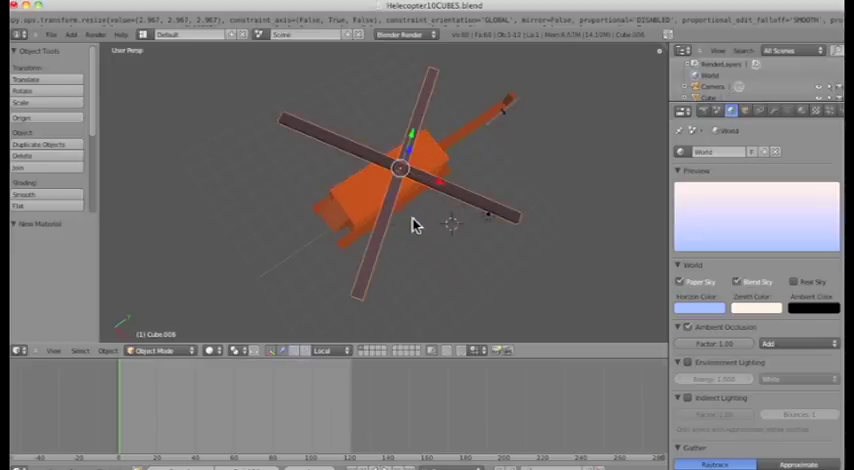
Step: Insert main rotor Rotation keyframes at frame 1 and, after spinning it, at frame 120
key(I)
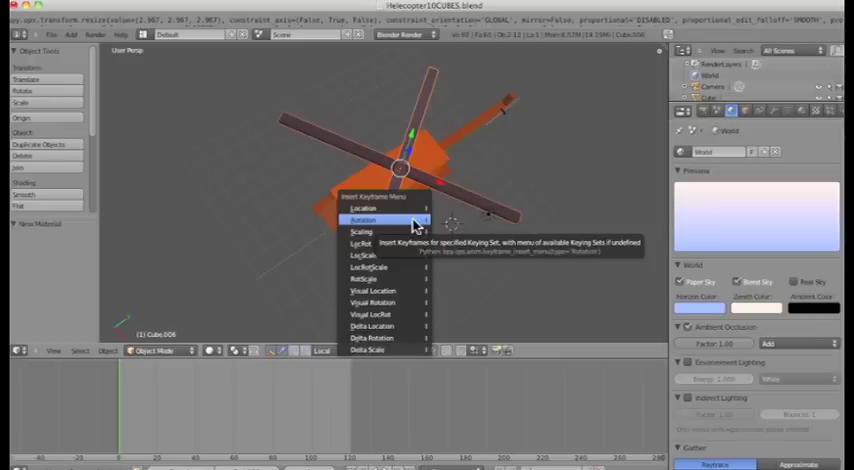
click(366, 219)
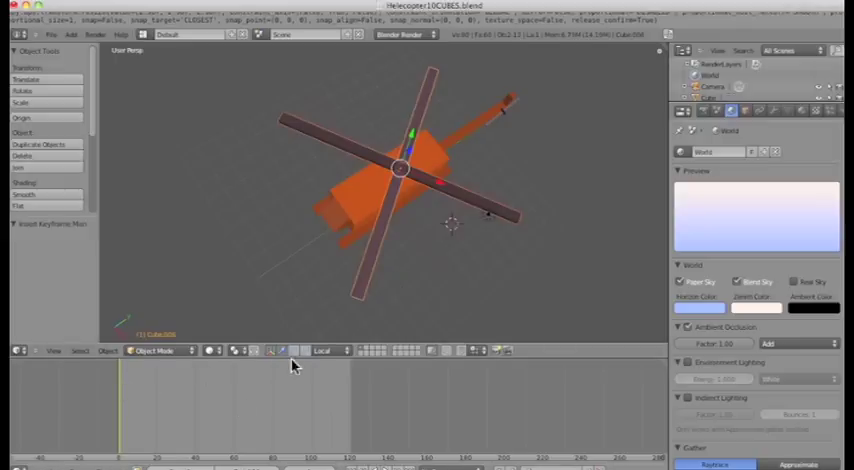
click(283, 350)
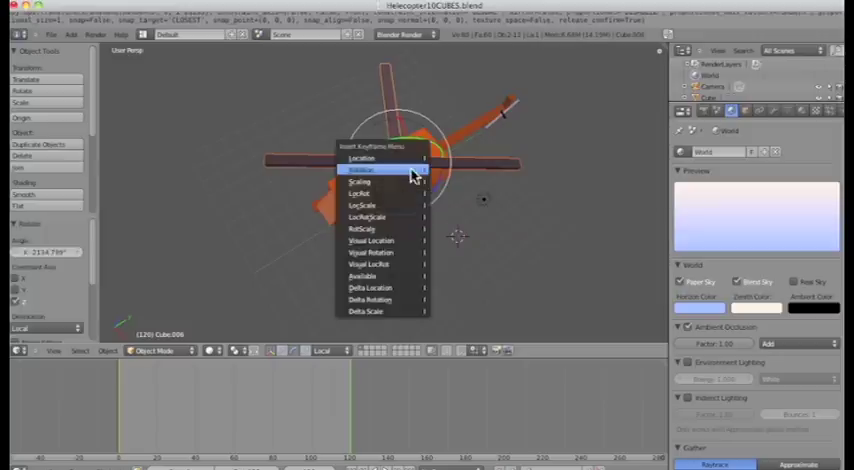
click(360, 158)
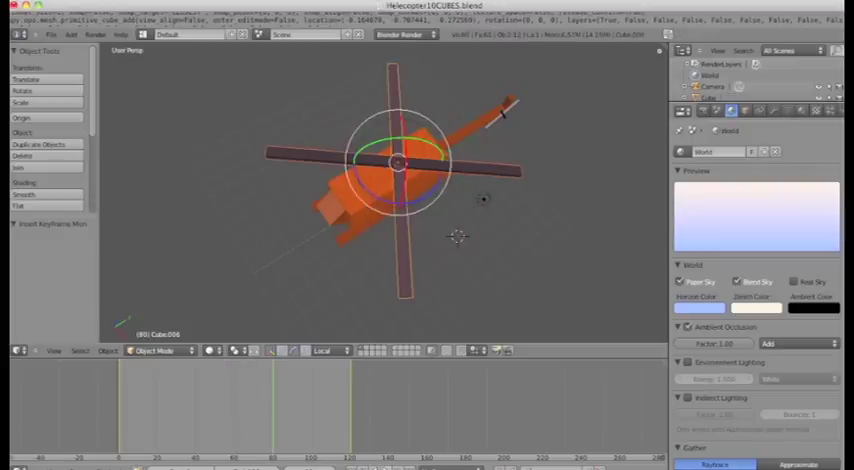
Step: Keyframe the tail rotor's rotation from frame 1 to frame 120 and scrub to preview the spin
drag(480, 200, 415, 230)
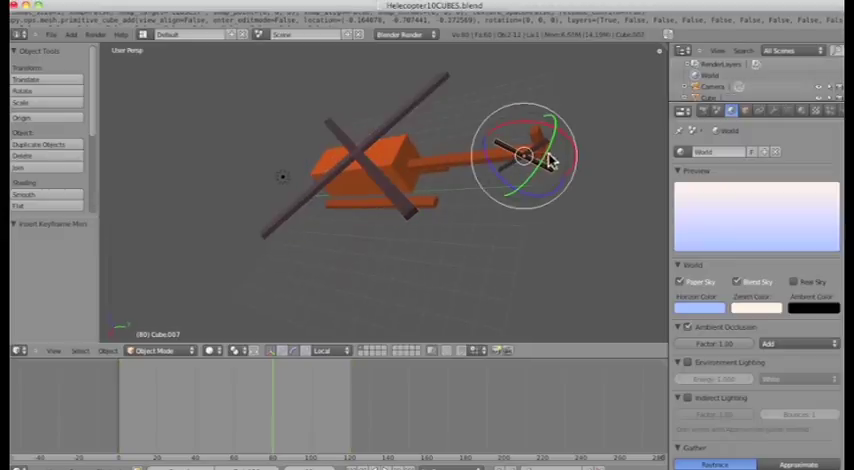
mouse_move(545, 173)
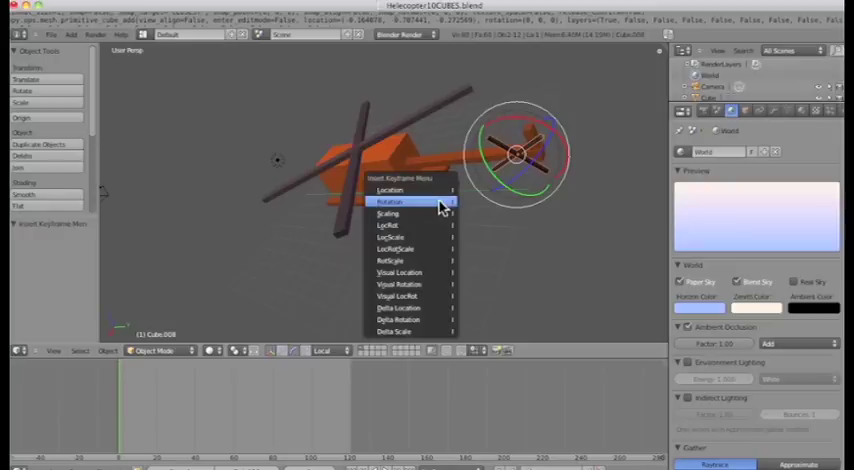
click(390, 201)
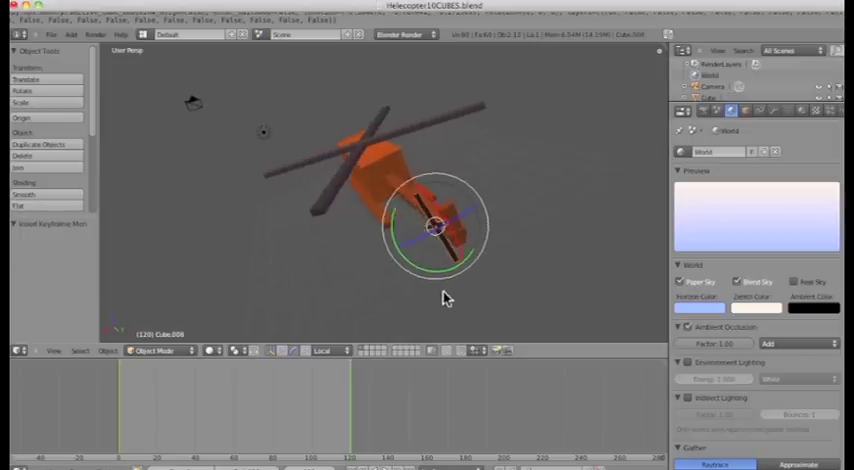
drag(445, 230, 470, 235)
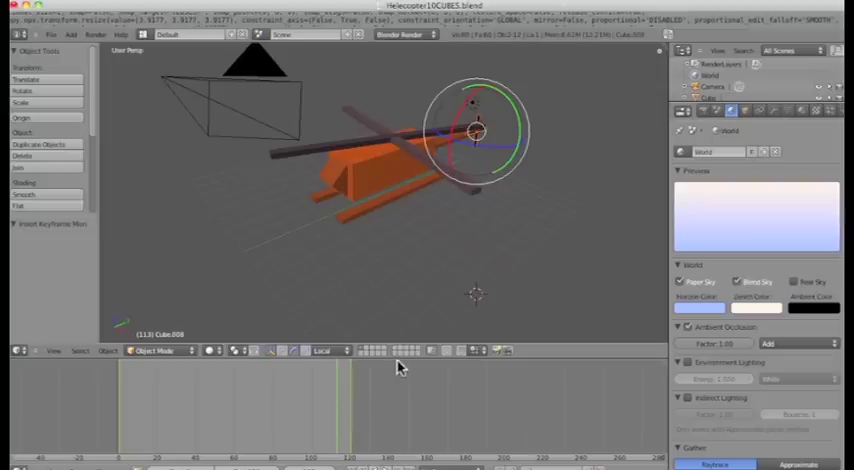
mouse_move(665, 202)
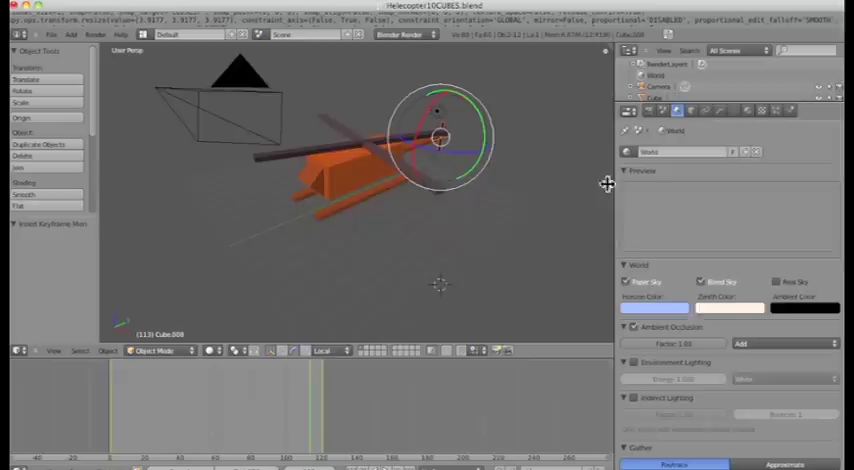
Step: Open the Render properties and scroll down to the Output settings
click(611, 111)
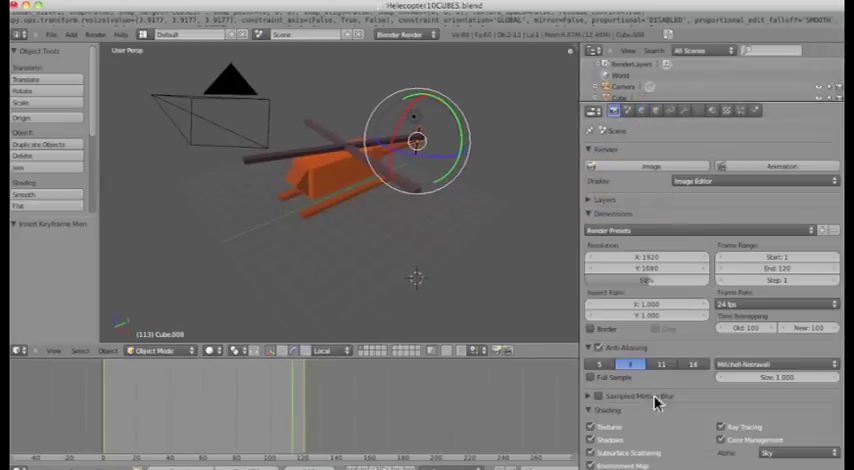
scroll(down, 3)
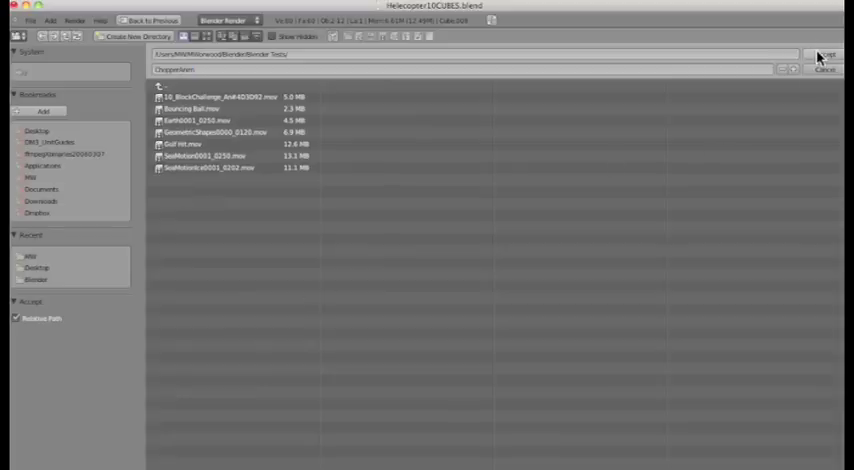
Step: Accept Blender Tests/ChopperAnim as the output path and set the file format to QuickTime
click(824, 54)
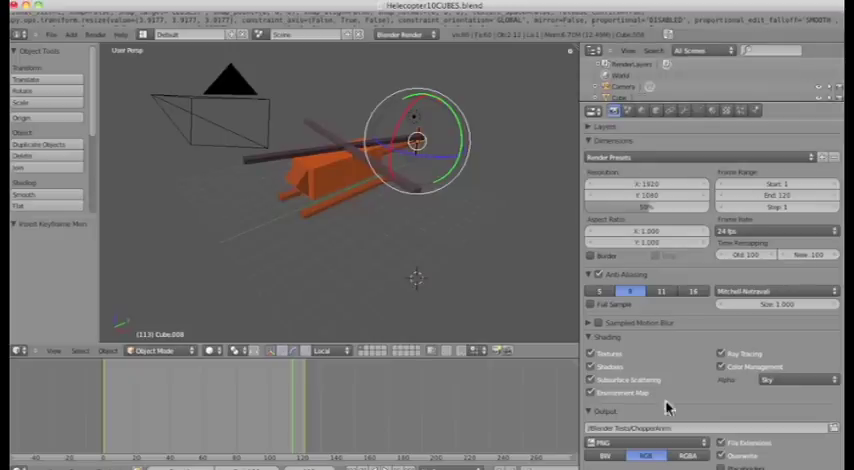
click(648, 440)
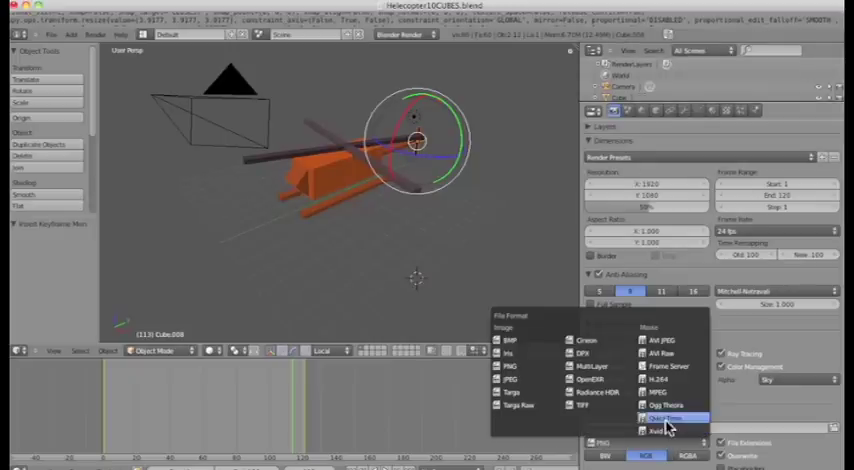
click(669, 413)
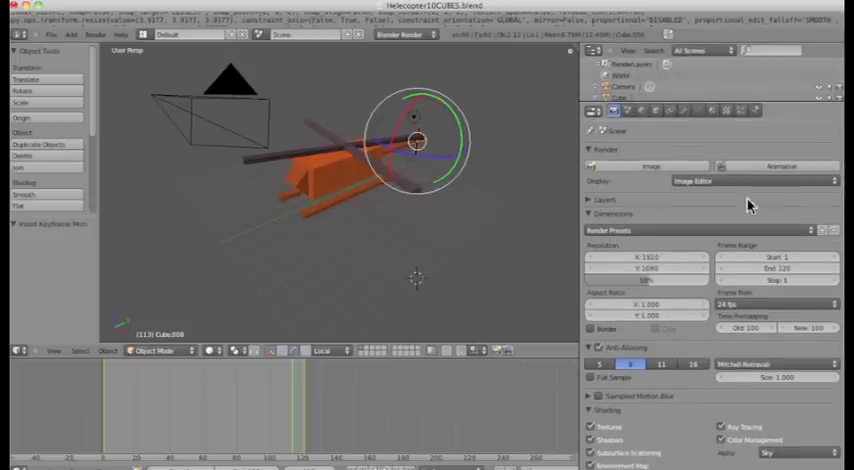